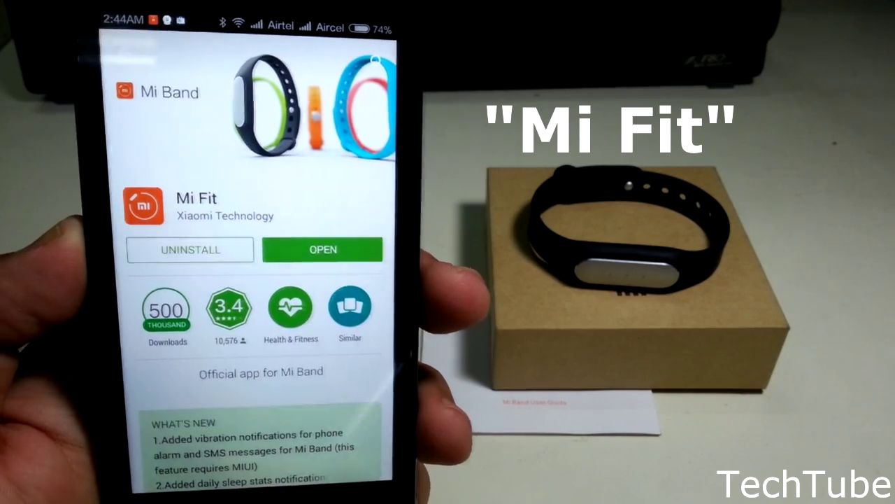
Launch the installed Mi Fit app from its Play Store page.
left_click(322, 249)
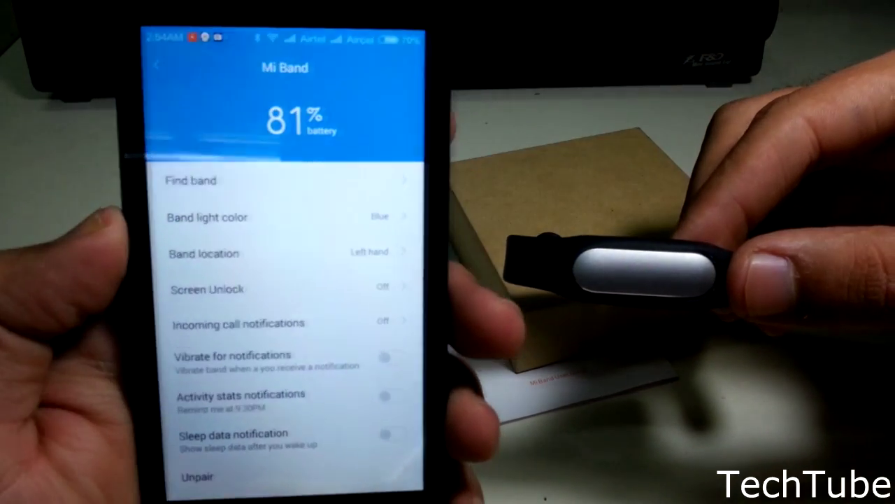
Cycle the band light colour away from blue to green and scroll to the band location setting.
left_click(207, 218)
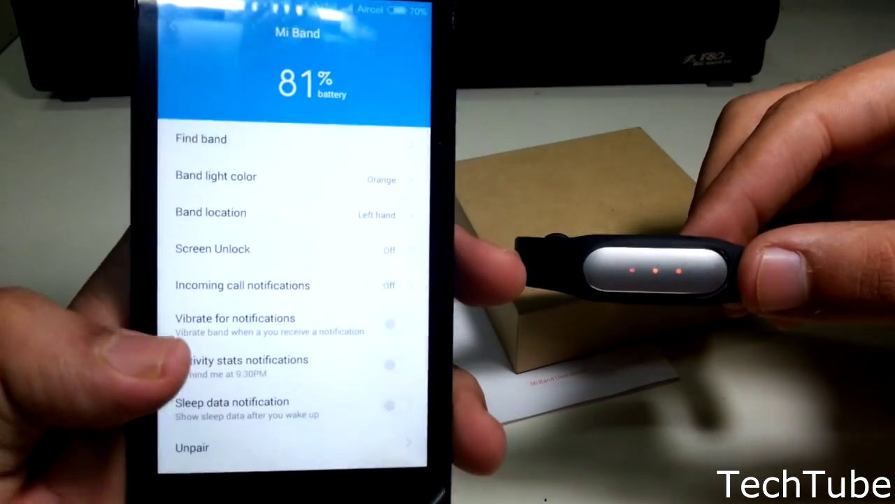
left_click(215, 176)
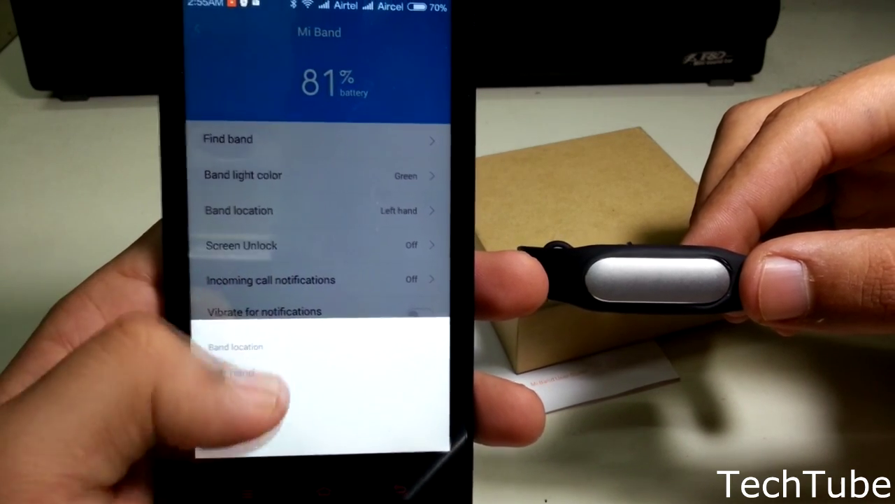
scroll("down", 3)
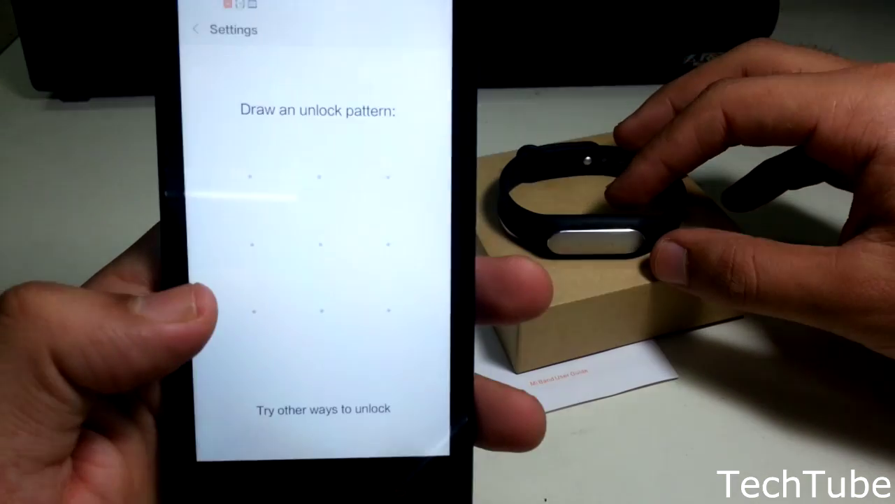
Draw the phone's unlock pattern to enable Screen Unlock with the band.
left_click_drag(252, 179, 252, 308)
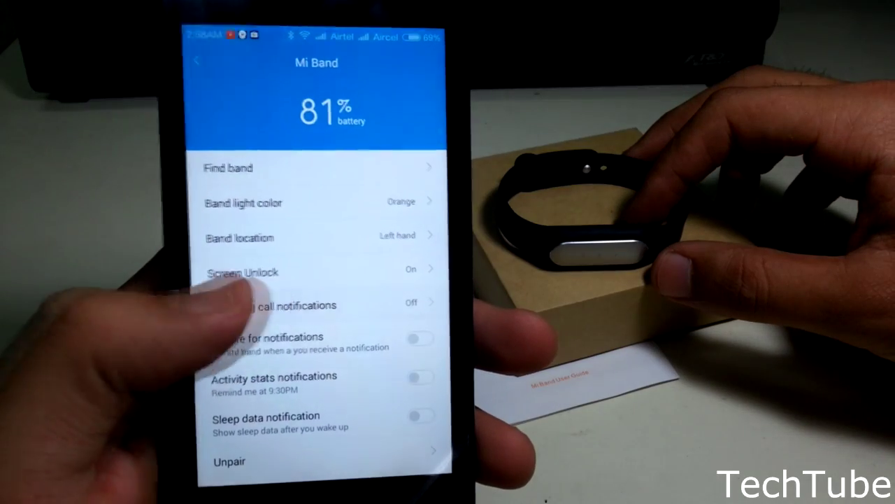
left_click(315, 305)
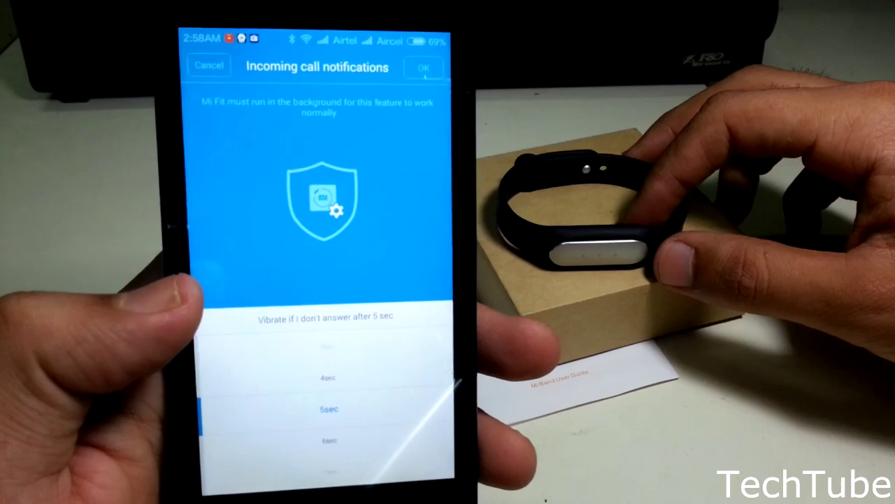
left_click(209, 64)
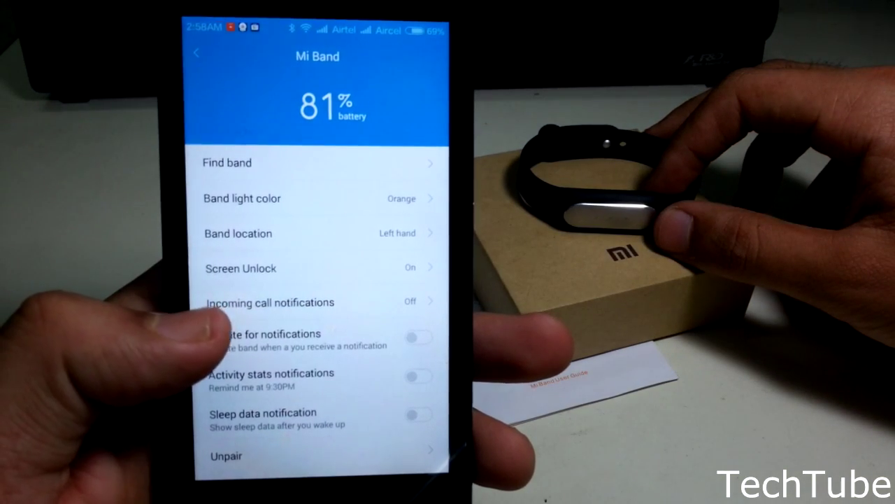